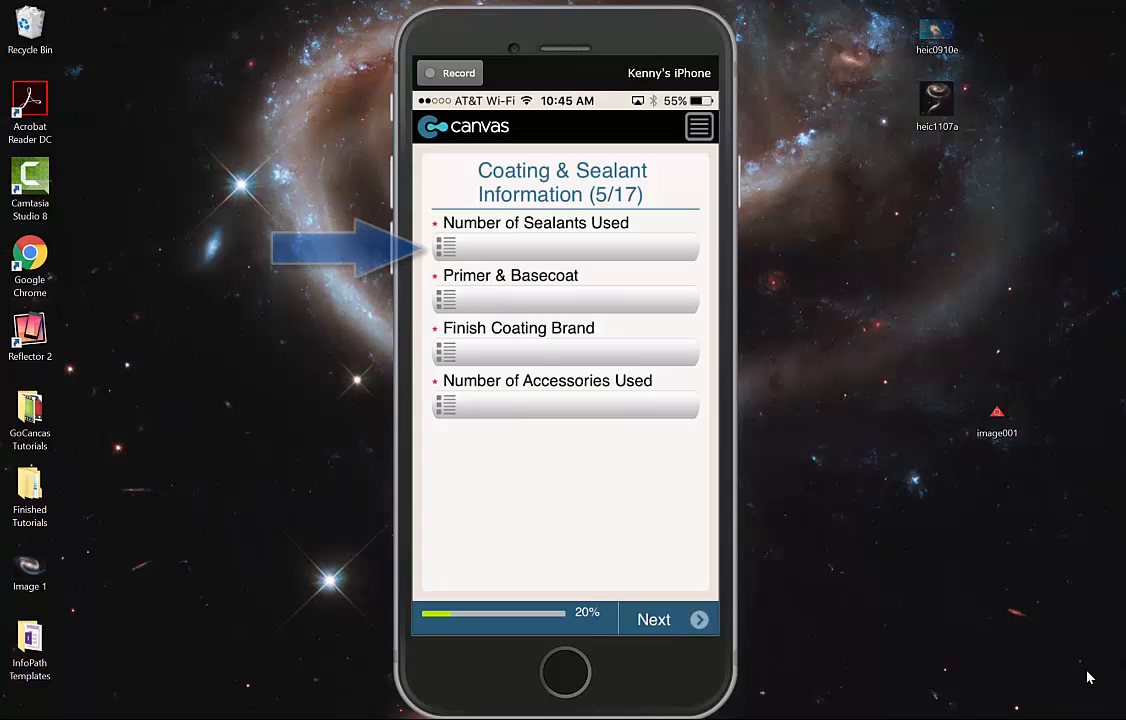
# - Set Number of Sealants Used to 2 and Sealant Type to Acrylic 1000 FG
pyautogui.click(564, 248)
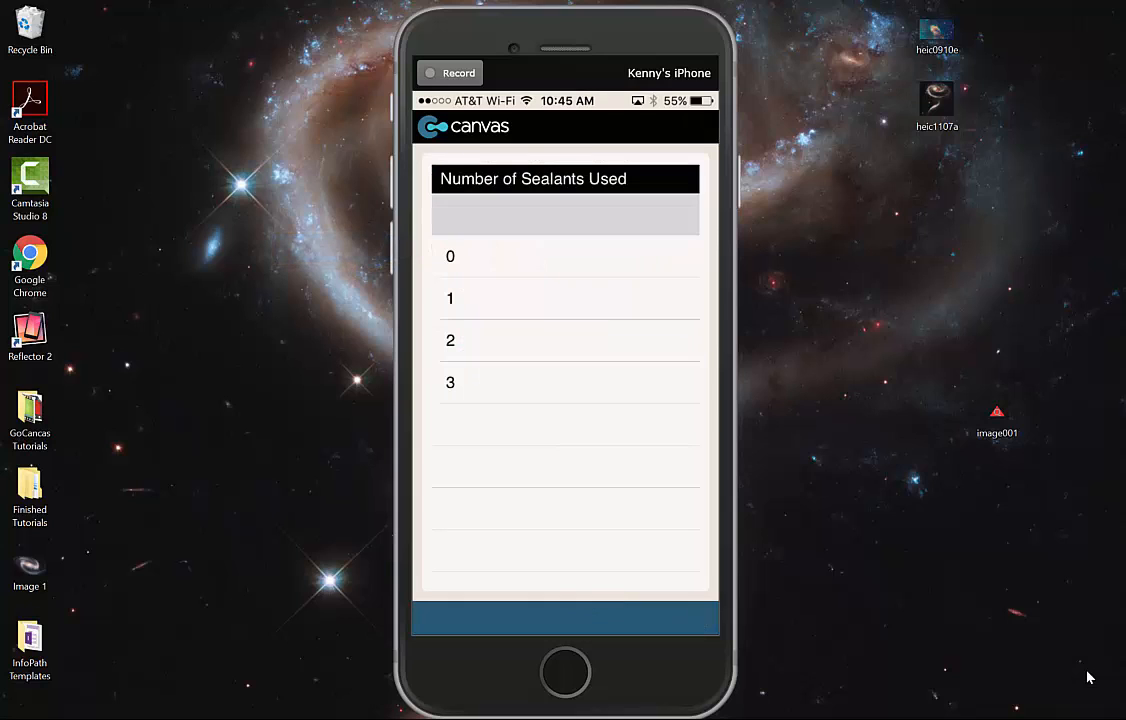
pyautogui.click(450, 298)
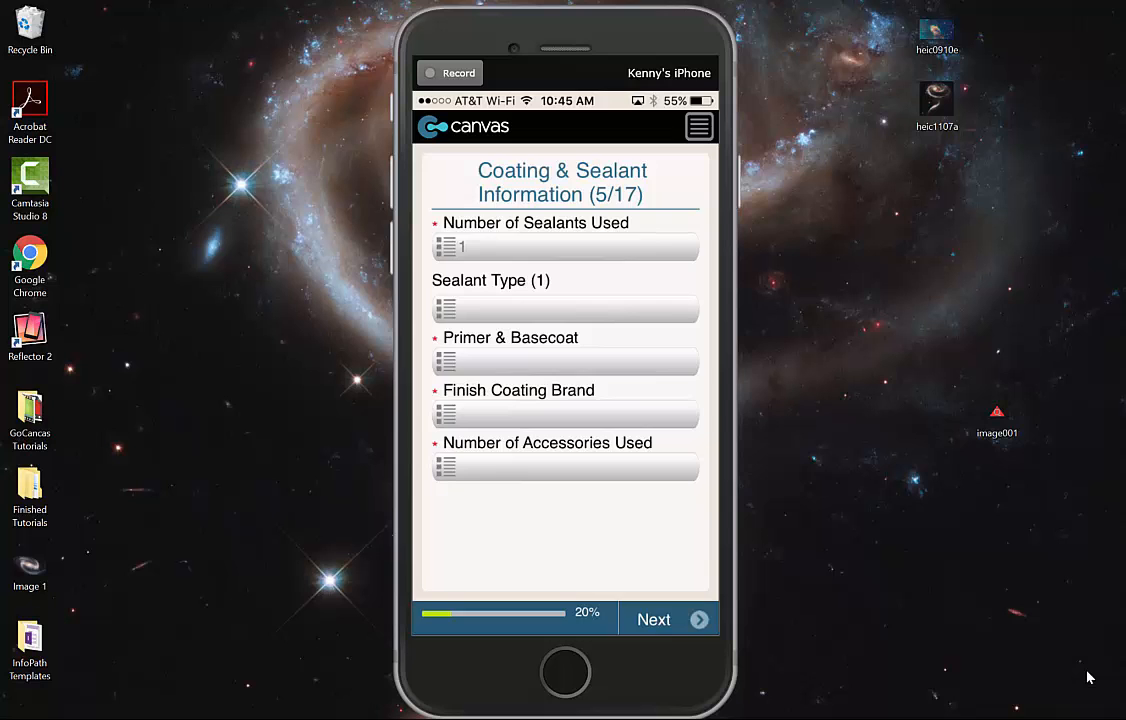
pyautogui.click(564, 248)
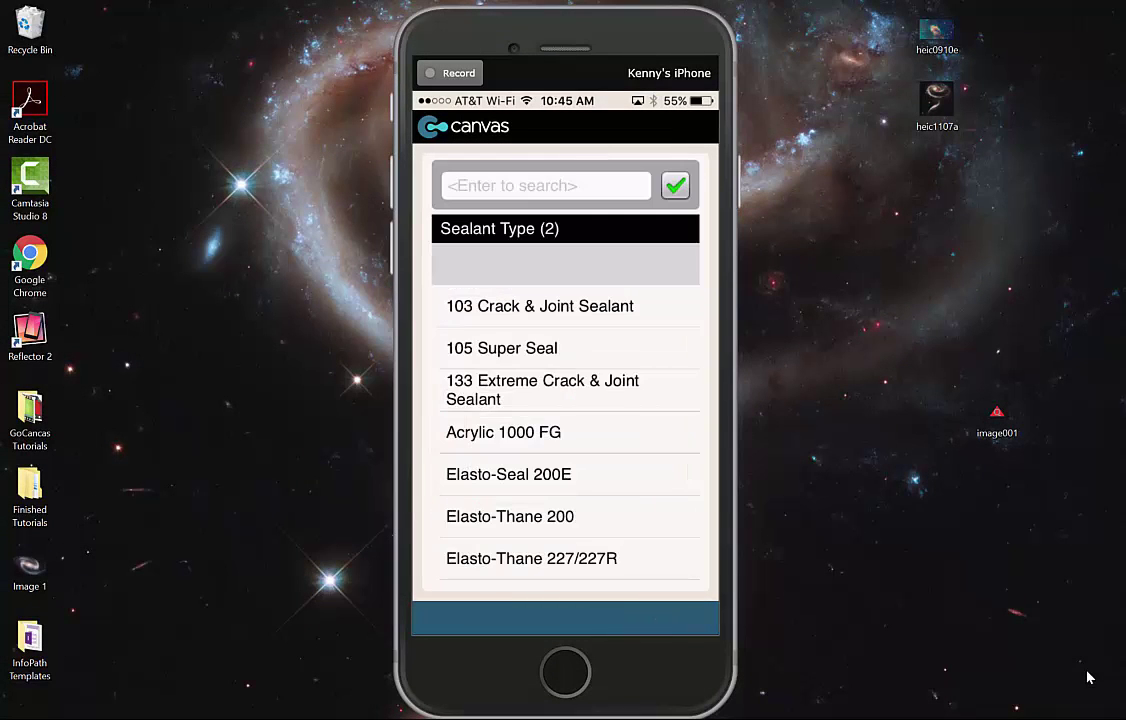
pyautogui.click(504, 432)
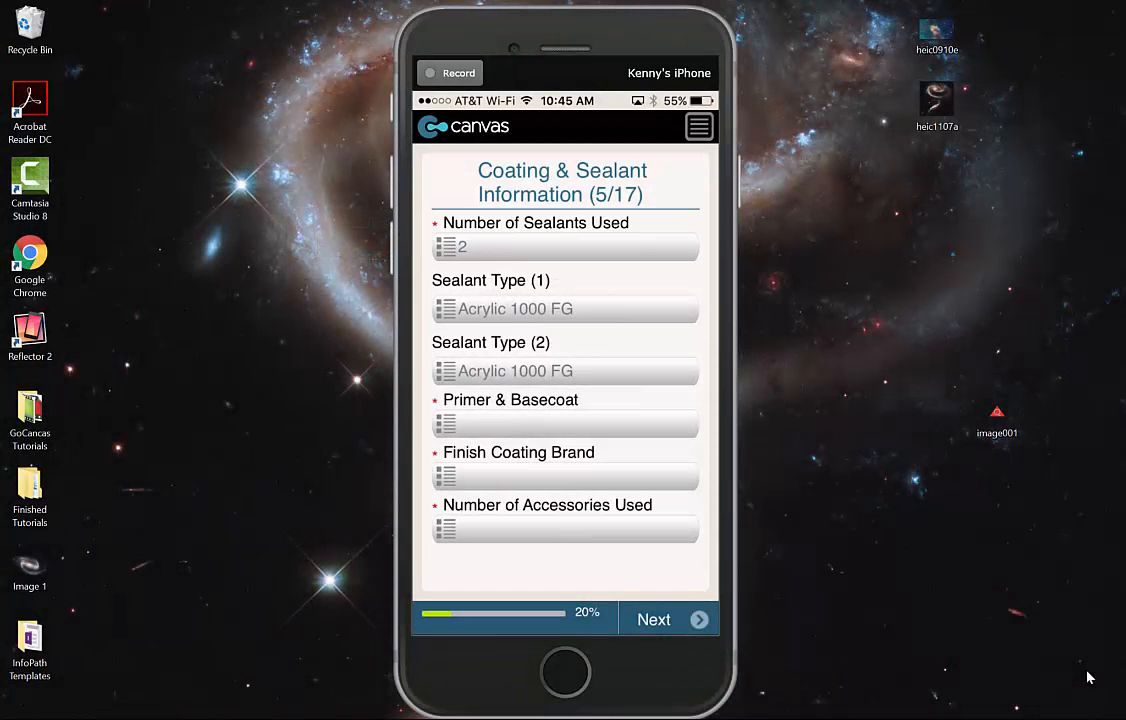
pyautogui.click(564, 248)
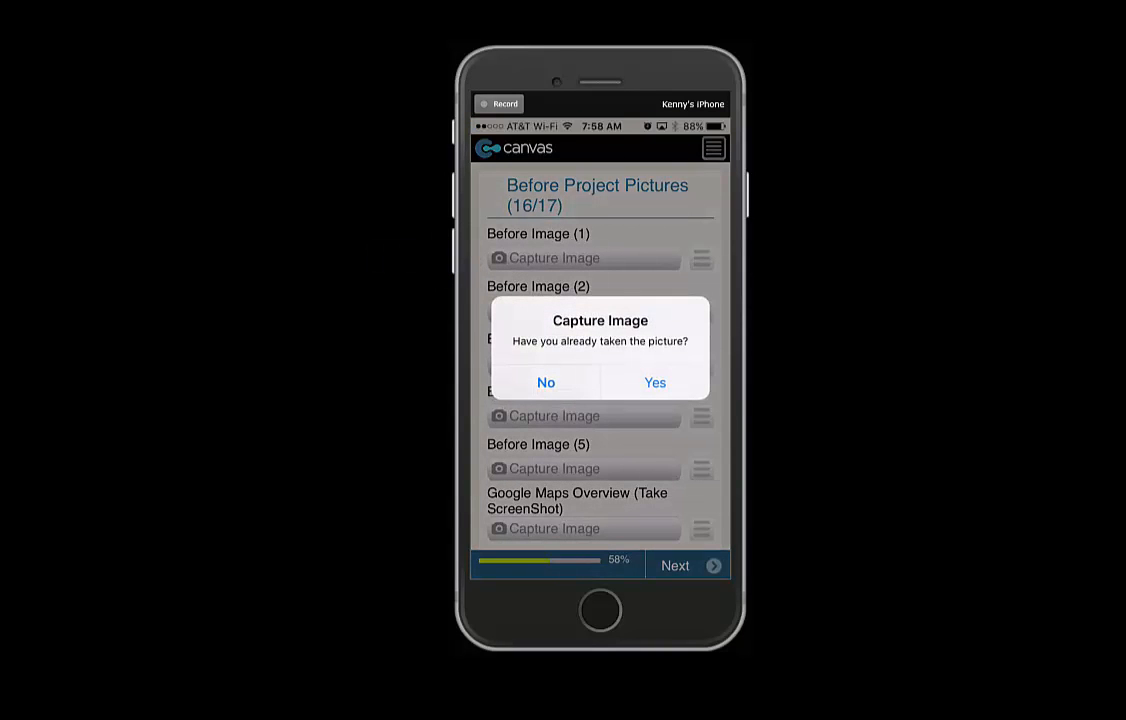
# - Shoot a new photo with the camera and keep it as Before Image (1)
pyautogui.click(544, 382)
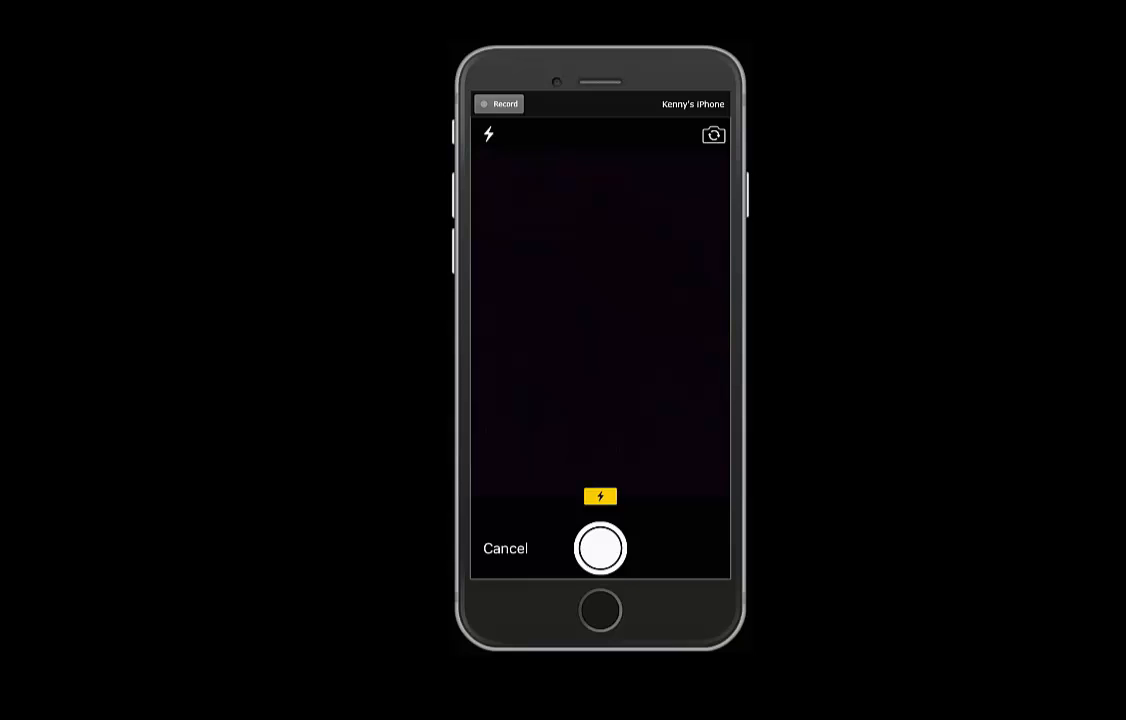
pyautogui.click(600, 548)
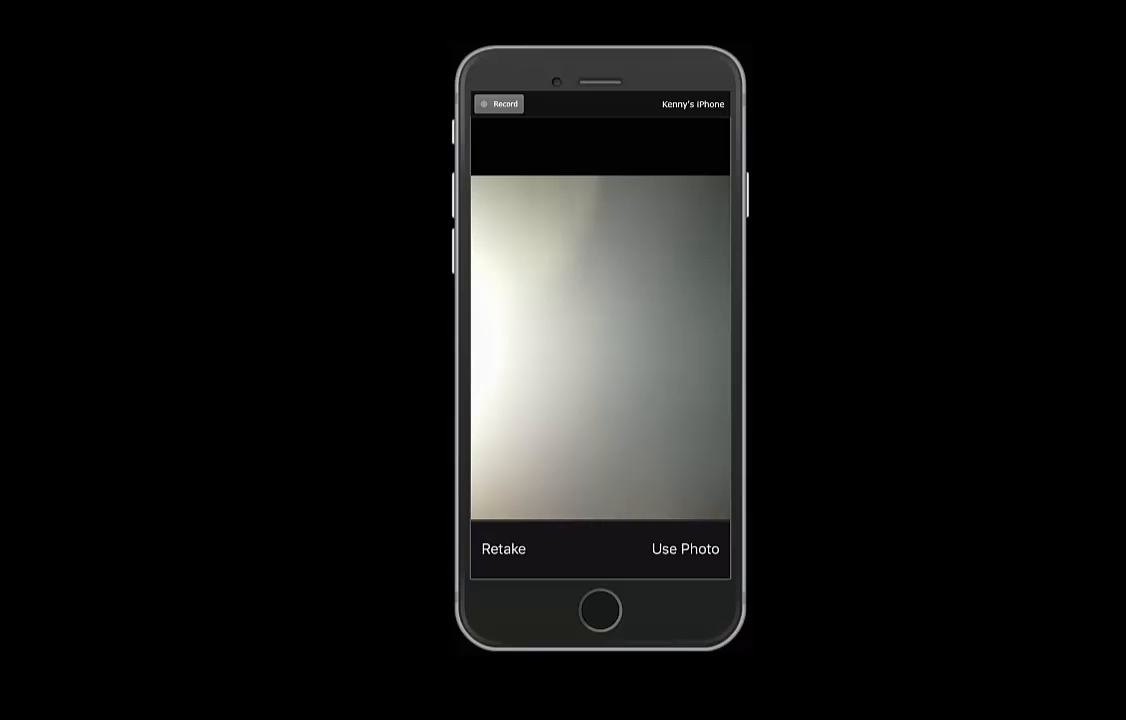
pyautogui.click(684, 548)
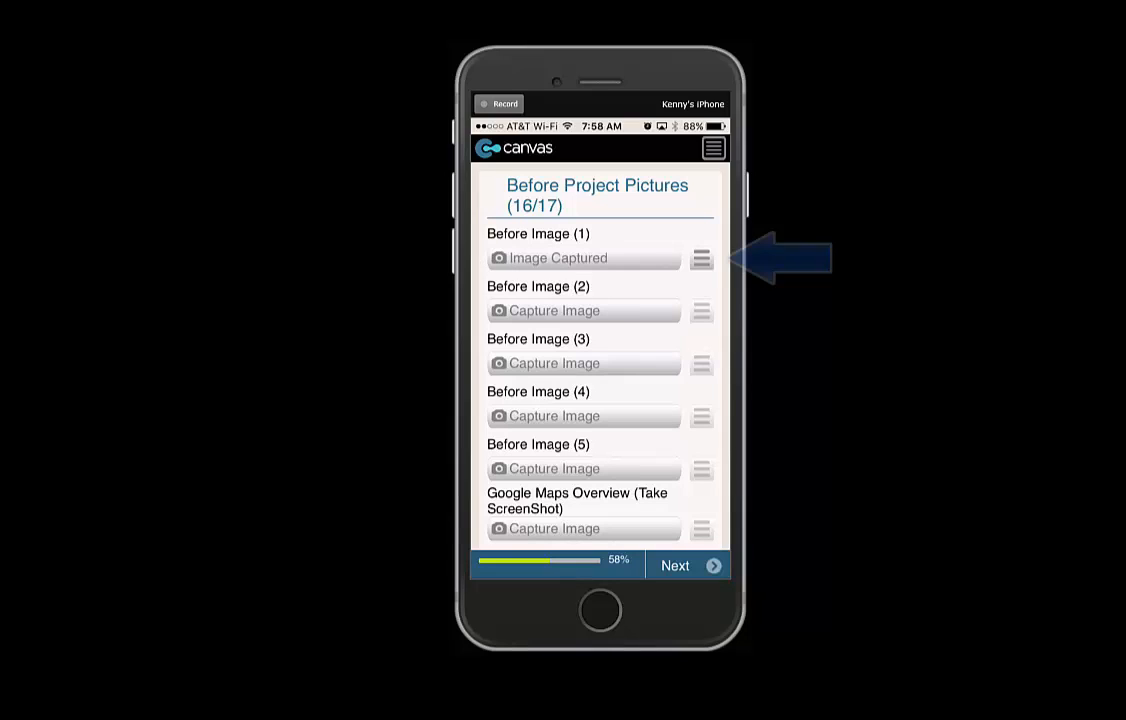
pyautogui.click(700, 258)
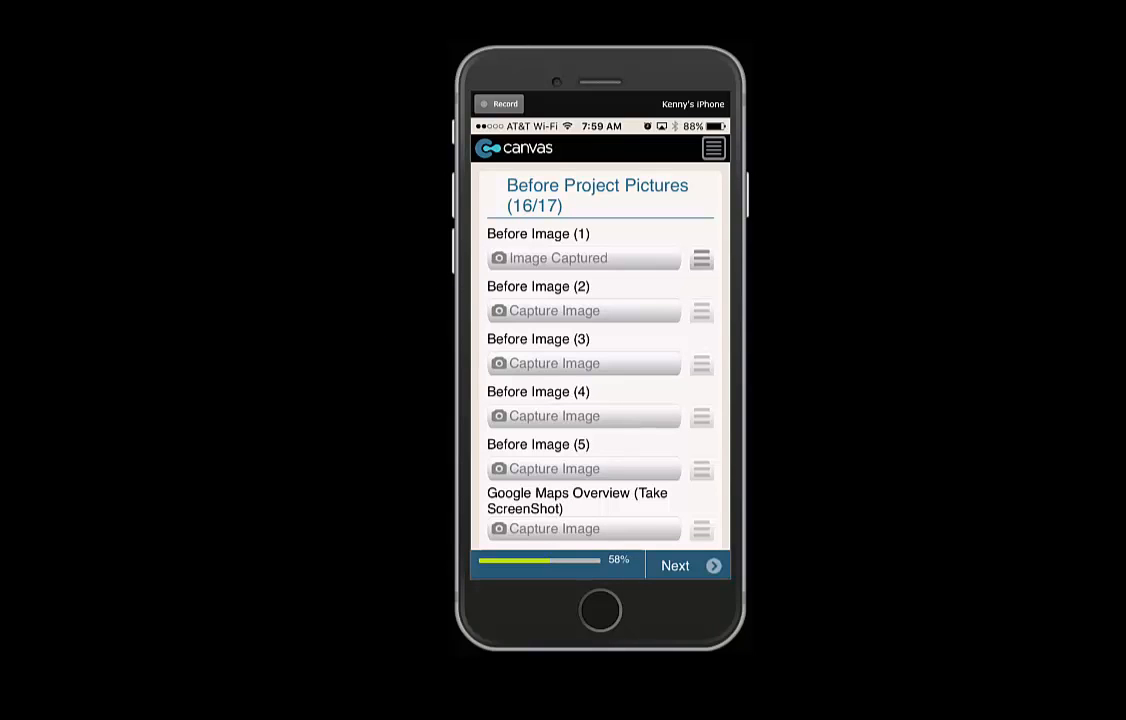
pyautogui.click(584, 310)
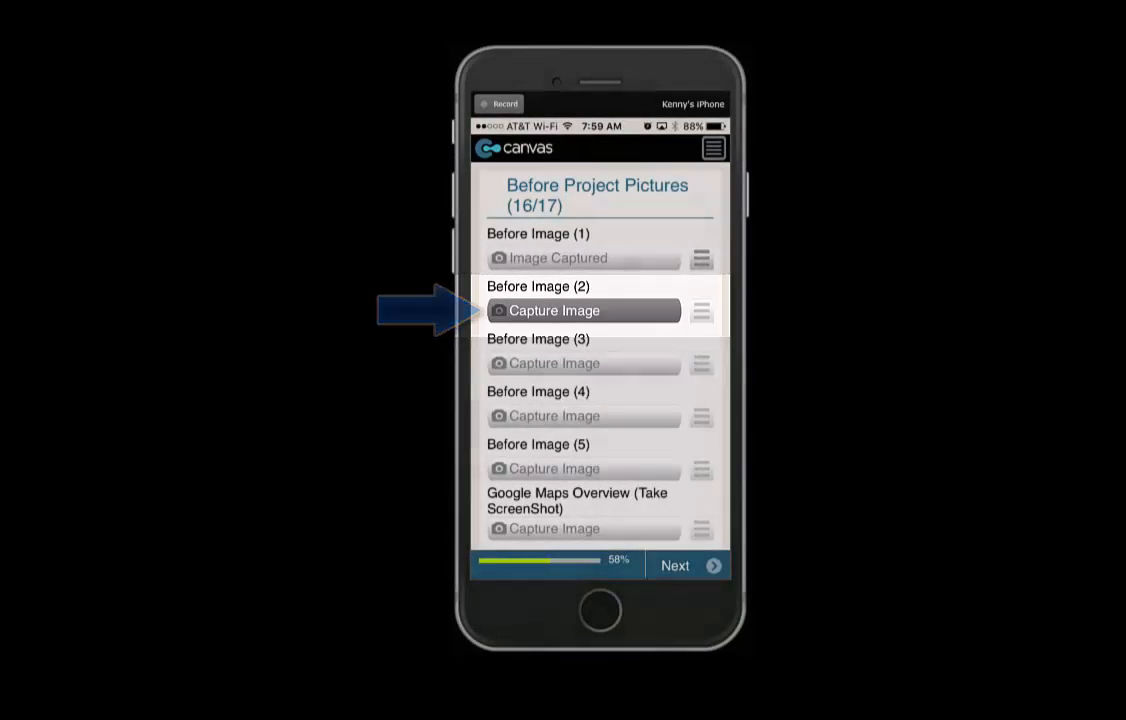
# - Choose an already-taken picture for Before Image (2), bringing up the photo albums
pyautogui.click(584, 310)
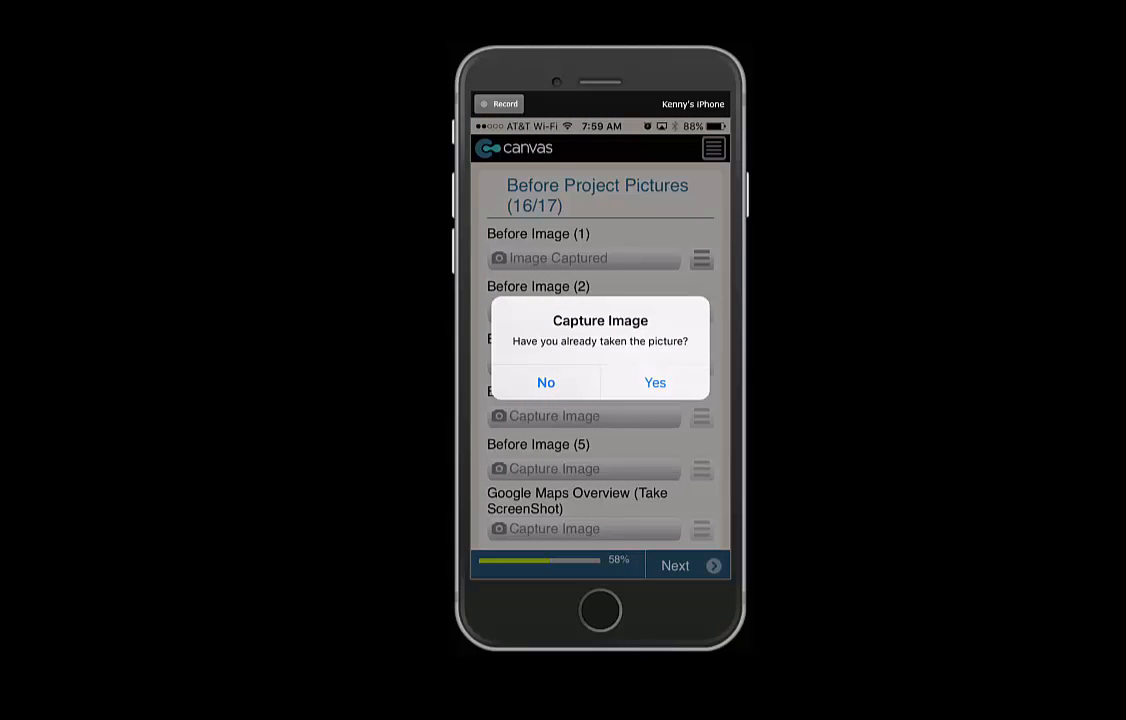
pyautogui.click(544, 382)
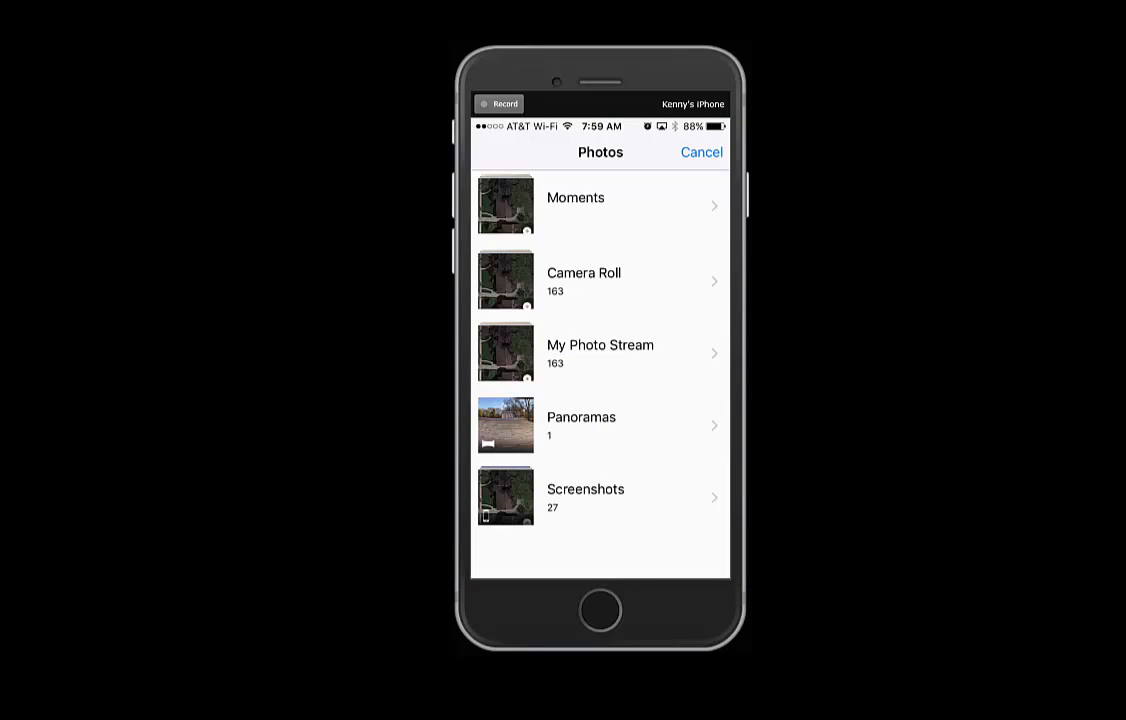
pyautogui.click(600, 424)
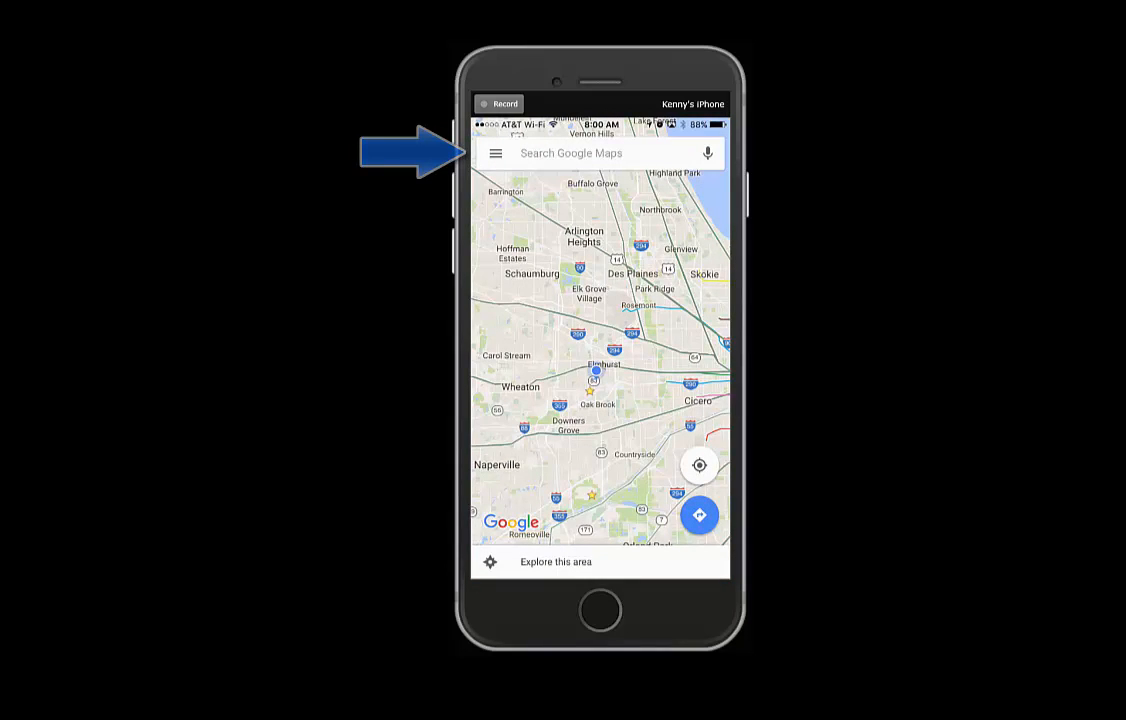
# - Switch Google Maps to Satellite imagery from the side menu for the screenshot
pyautogui.click(496, 152)
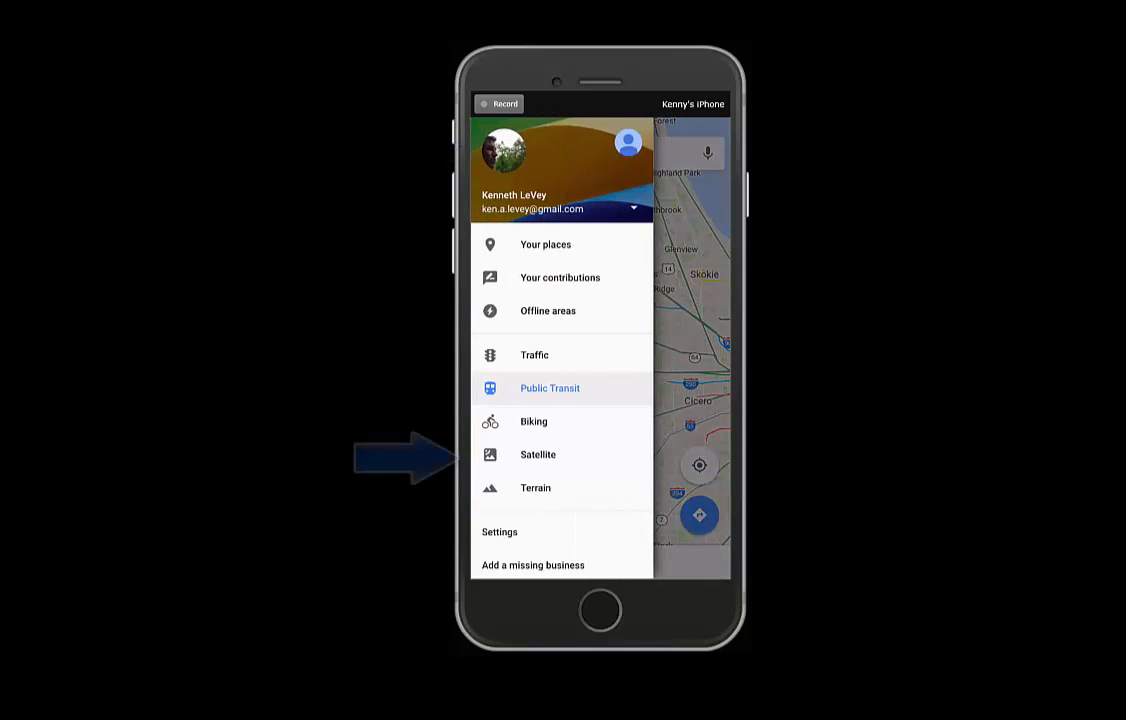
pyautogui.click(536, 454)
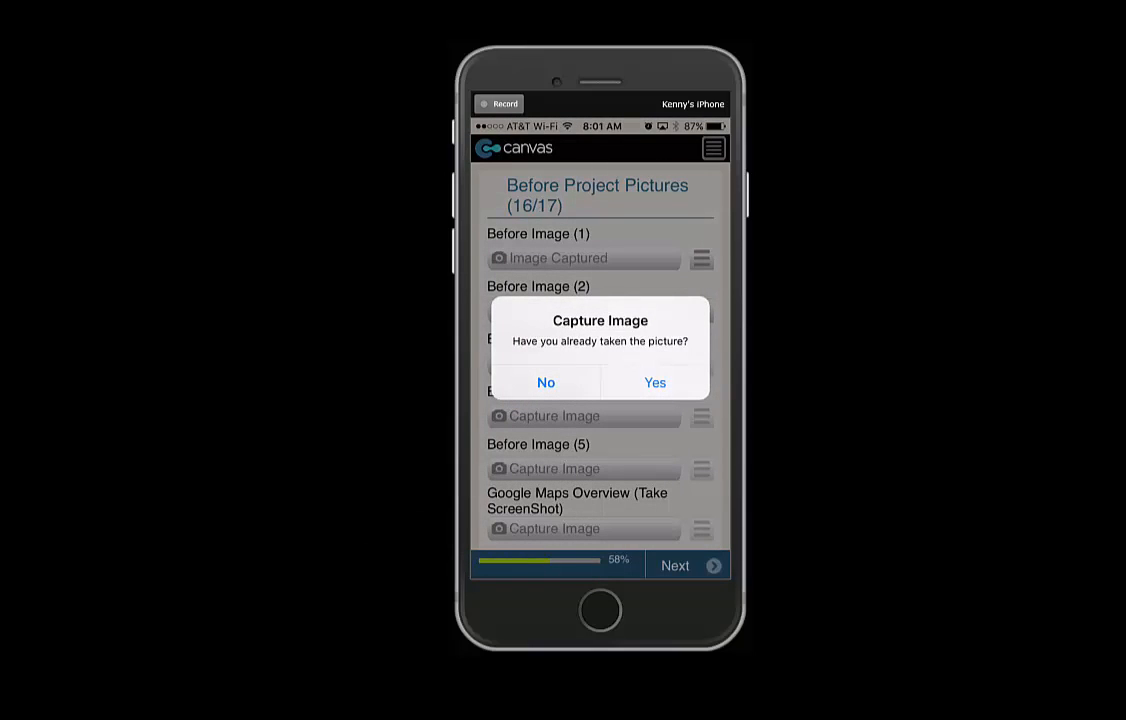
# - Confirm the picture already exists and choose the Screenshots album
pyautogui.click(654, 382)
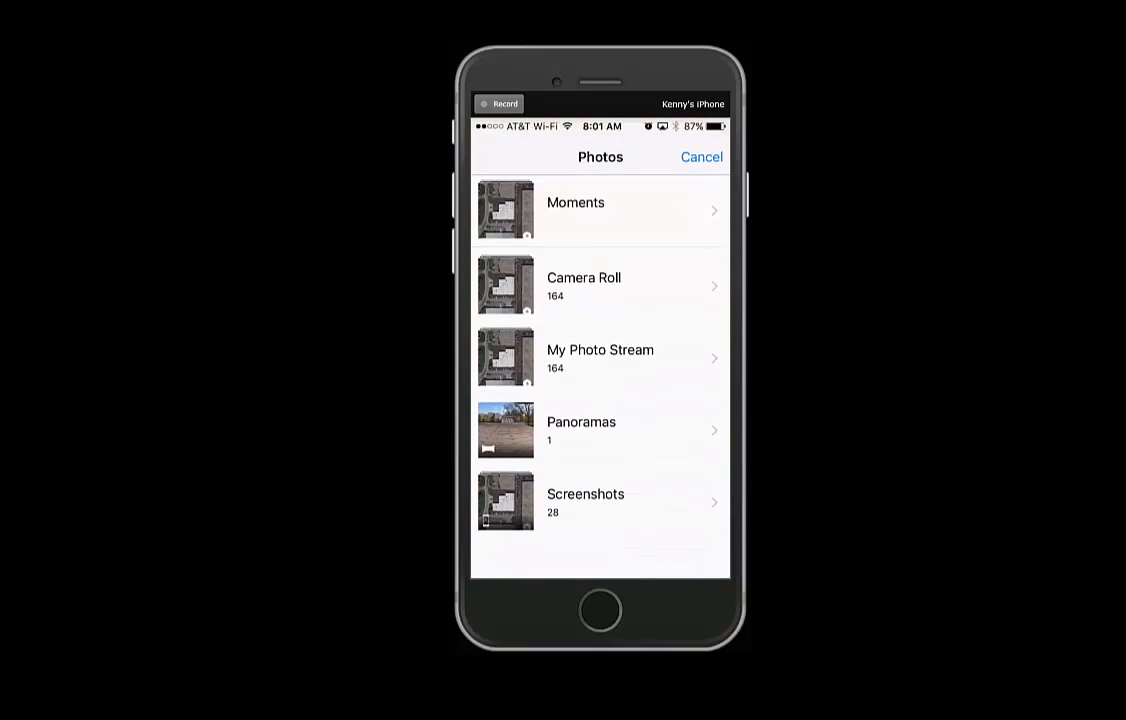
pyautogui.click(600, 500)
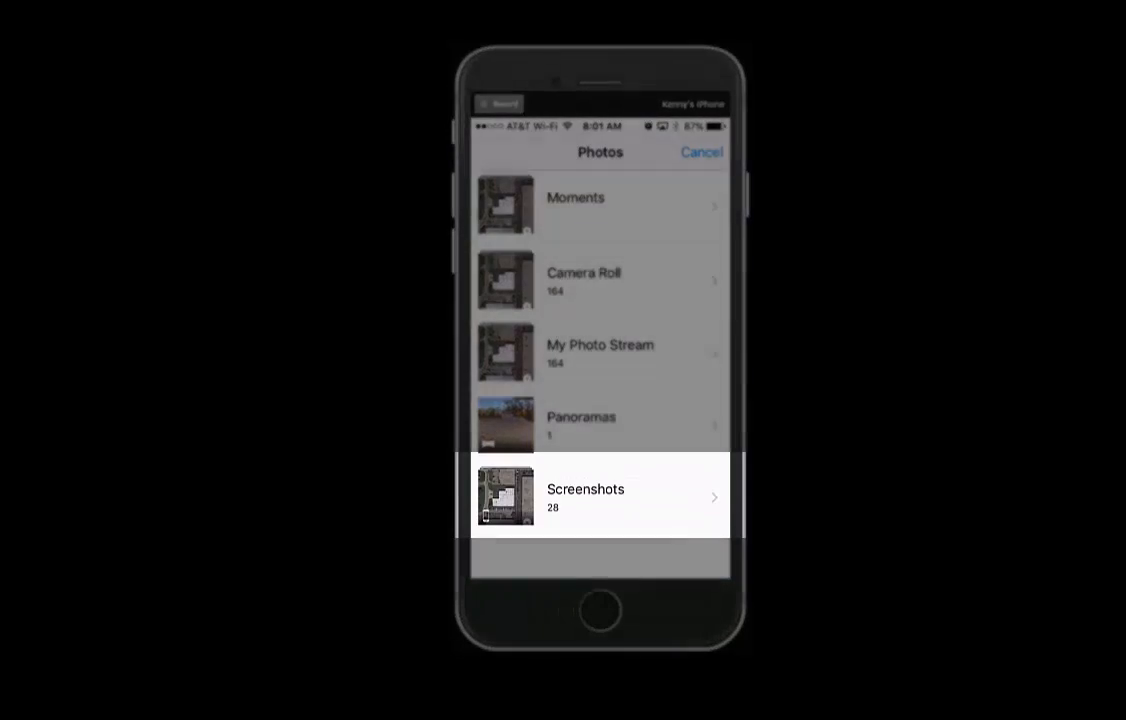